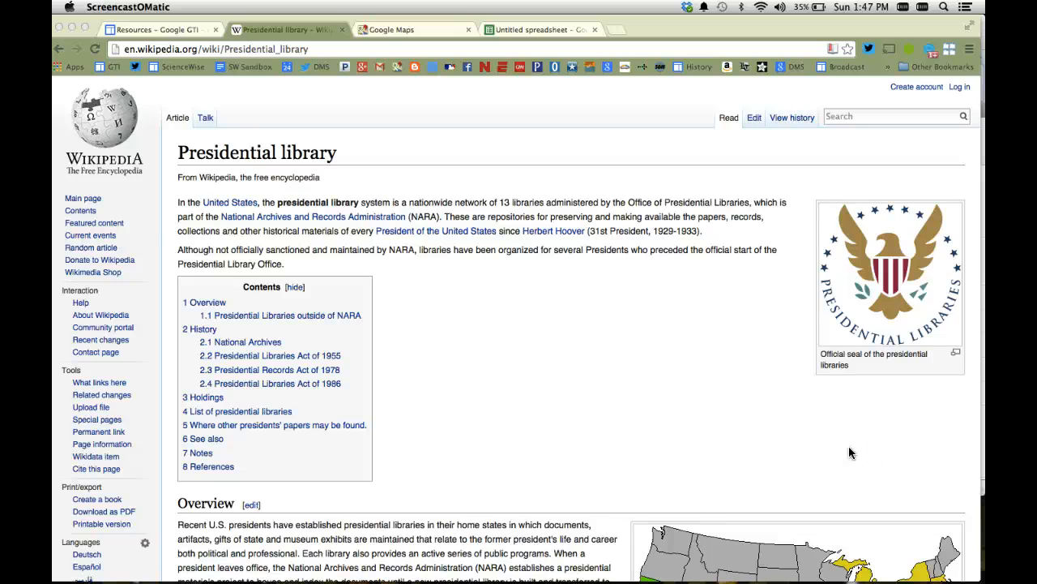
Scroll down the Presidential library article's libraries table, then switch to the blank spreadsheet
{"action": "scroll", "scroll_direction": "down", "scroll_amount": 3}
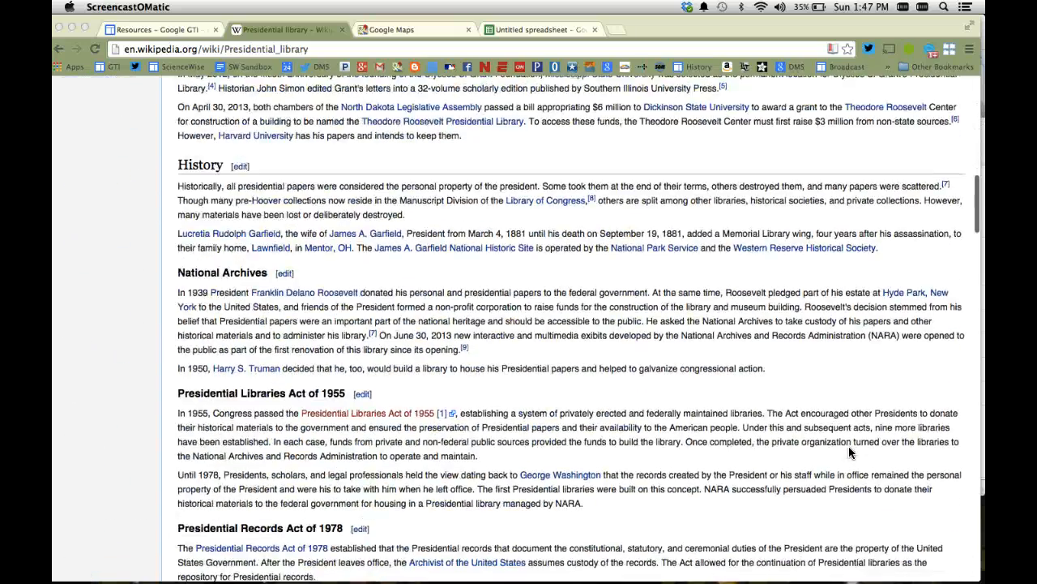
{"action": "scroll", "scroll_direction": "down", "scroll_amount": 3}
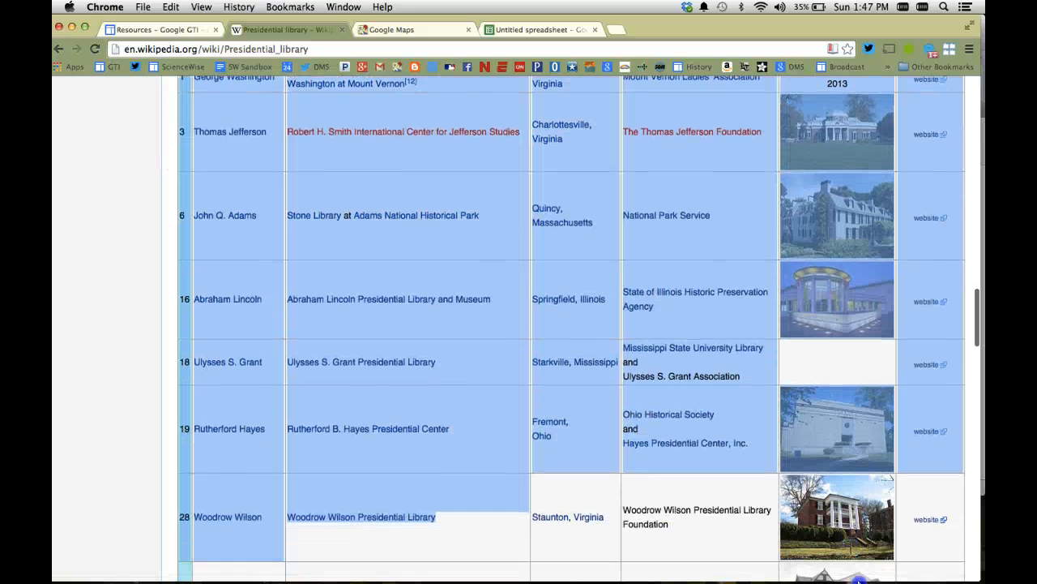
{"action": "scroll", "scroll_direction": "down", "scroll_amount": 3}
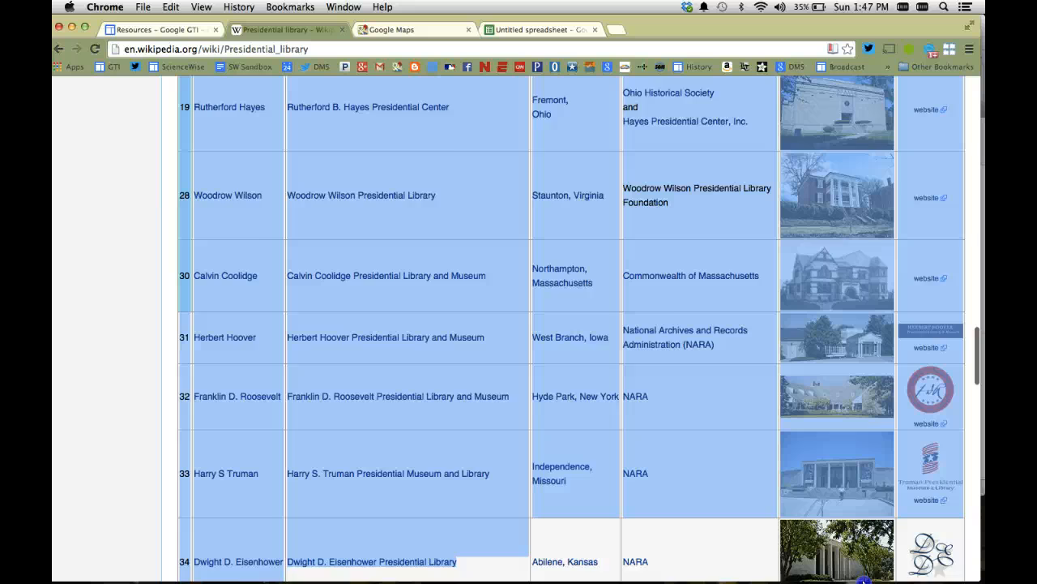
{"action": "scroll", "scroll_direction": "down", "scroll_amount": 3}
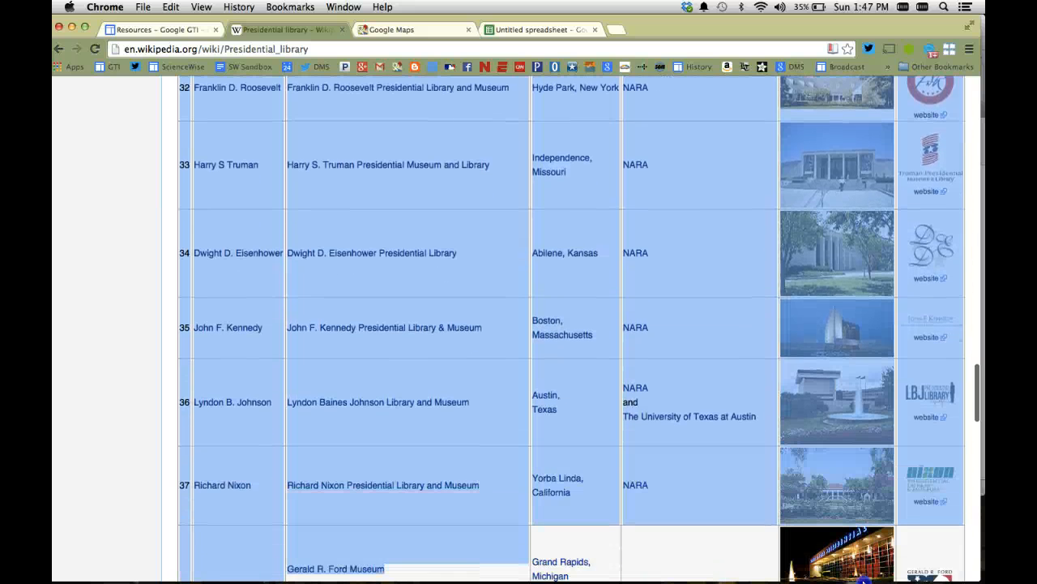
{"action": "scroll", "scroll_direction": "down", "scroll_amount": 3}
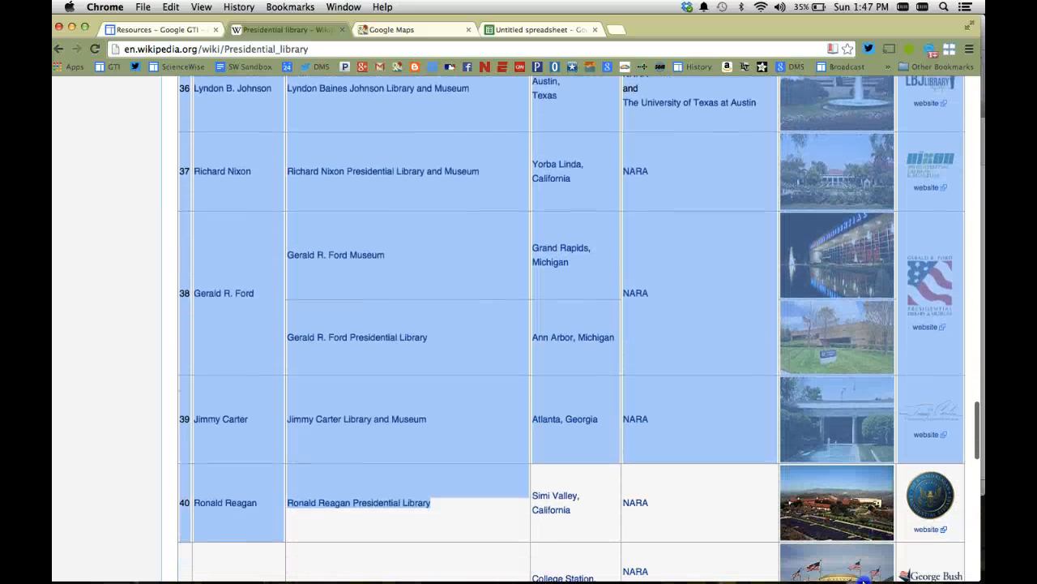
{"action": "scroll", "scroll_direction": "down", "scroll_amount": 3}
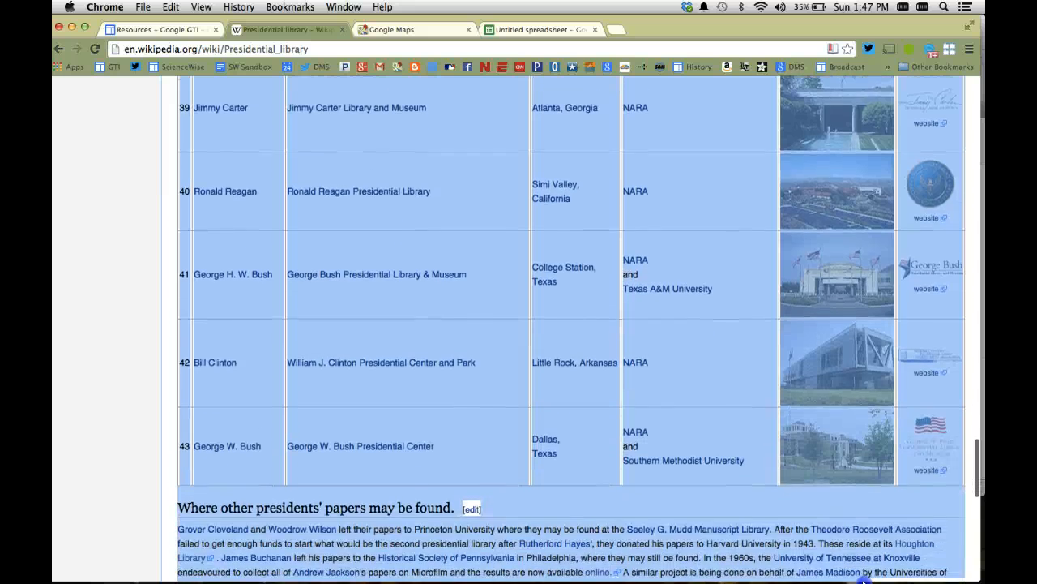
{"action": "scroll", "scroll_direction": "down", "scroll_amount": 3}
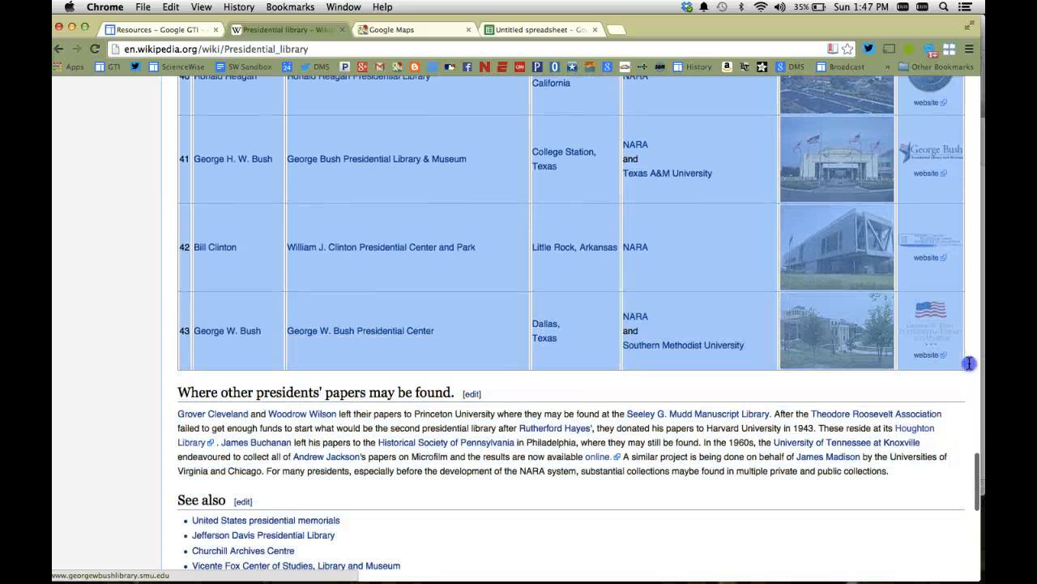
{"action": "mouse_move", "coordinate": [773, 324]}
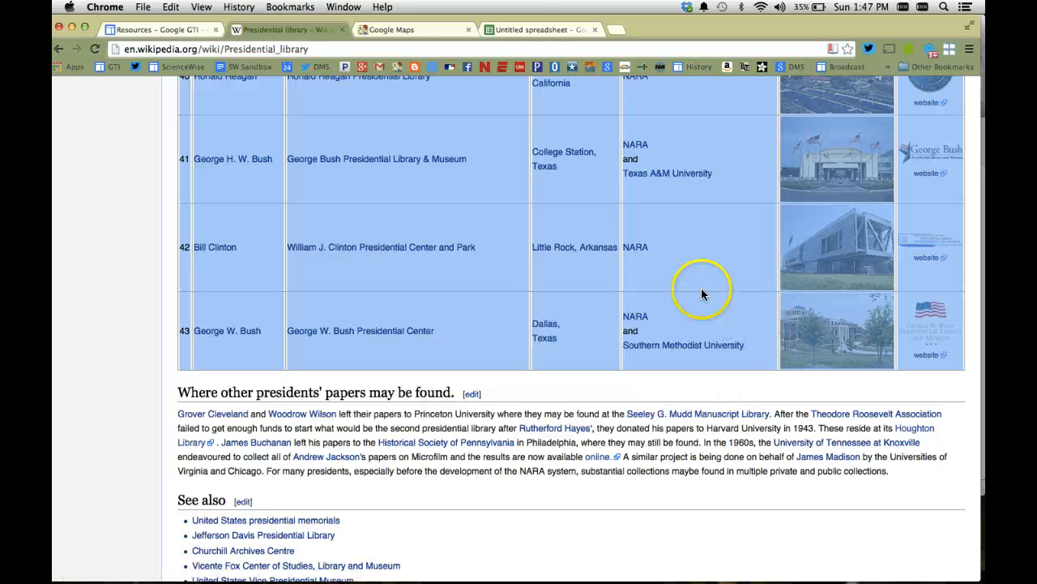
{"action": "left_click", "coordinate": [539, 29]}
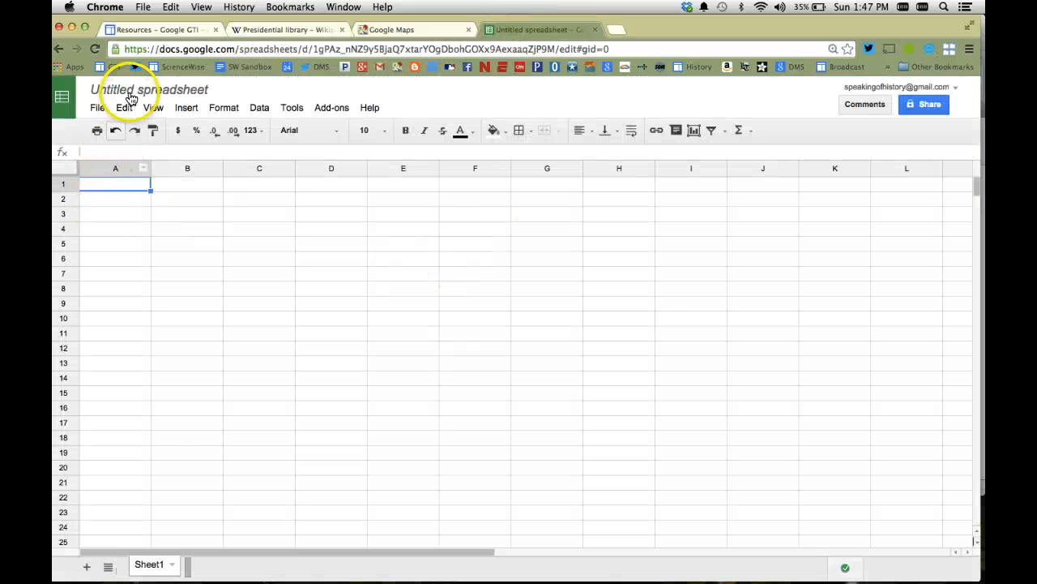
Rename the untitled Google Sheets file to 'Presidential Libraries'
{"action": "left_click", "coordinate": [149, 89]}
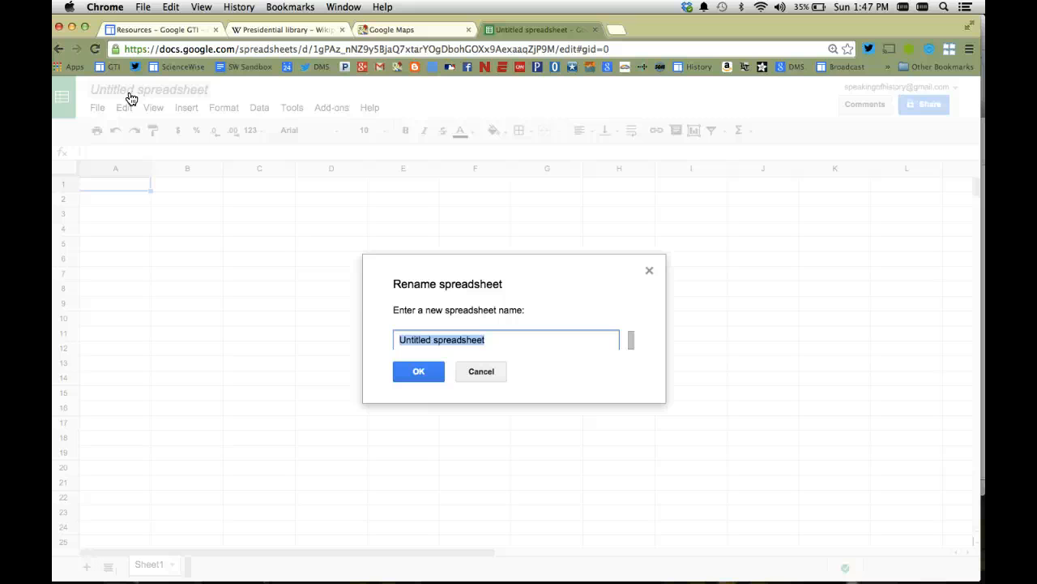
{"action": "type", "text": "Presidential"}
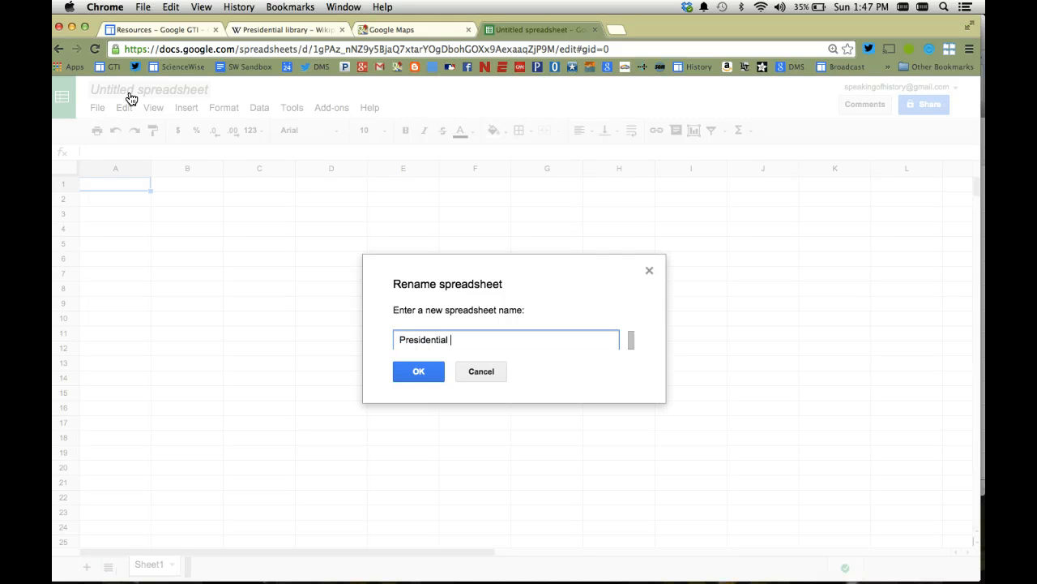
{"action": "type", "text": "Libraries"}
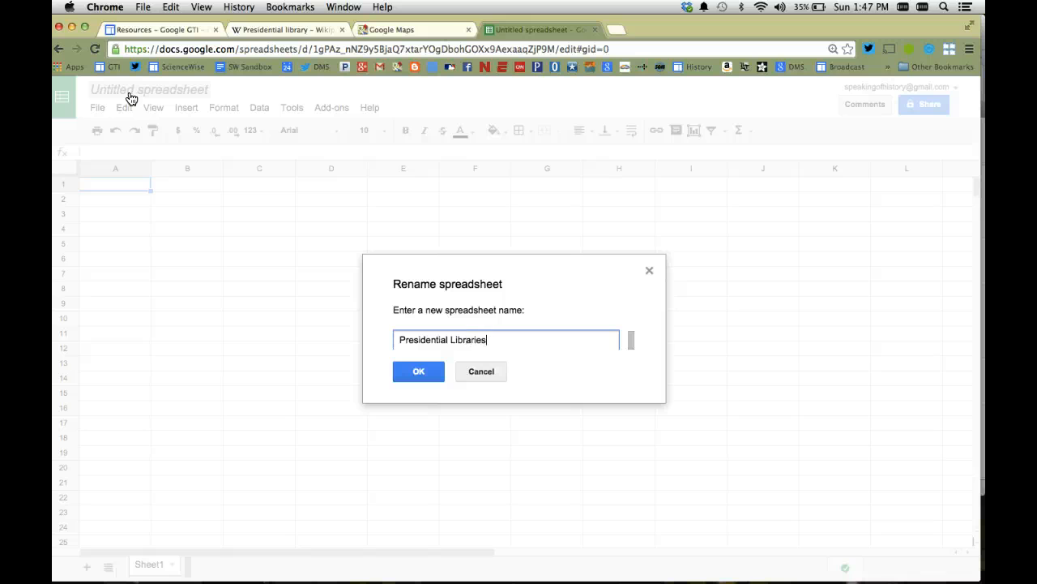
{"action": "left_click", "coordinate": [419, 371]}
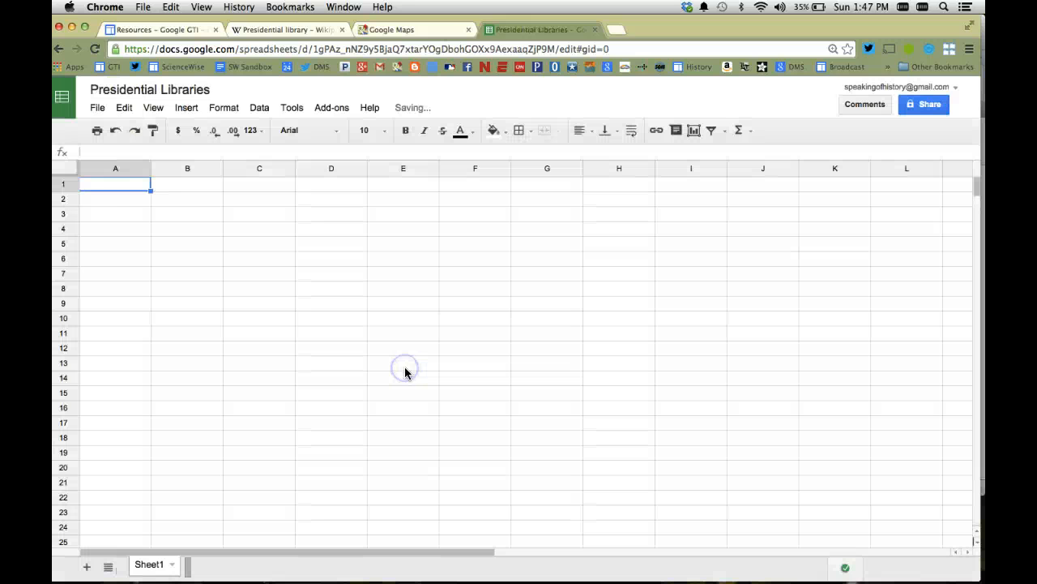
Paste the copied Wikipedia libraries table into cell A1
{"action": "right_click", "coordinate": [115, 184]}
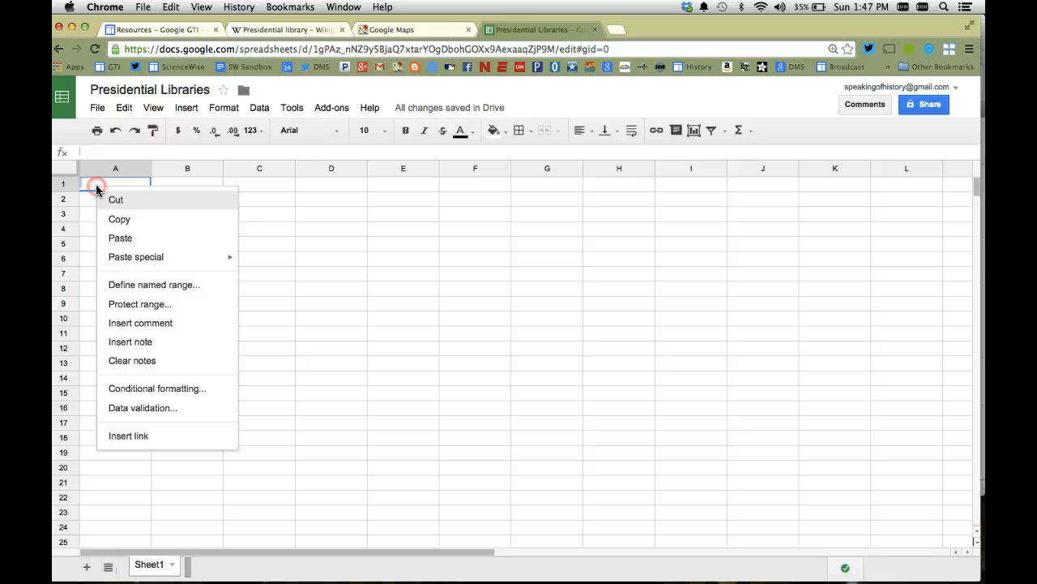
{"action": "mouse_move", "coordinate": [120, 238]}
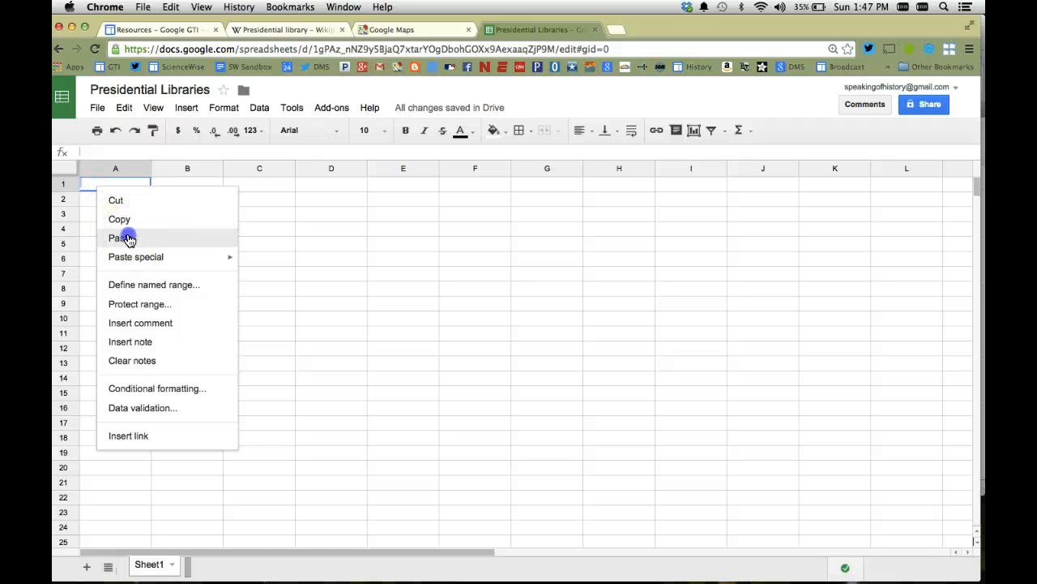
{"action": "left_click", "coordinate": [115, 238]}
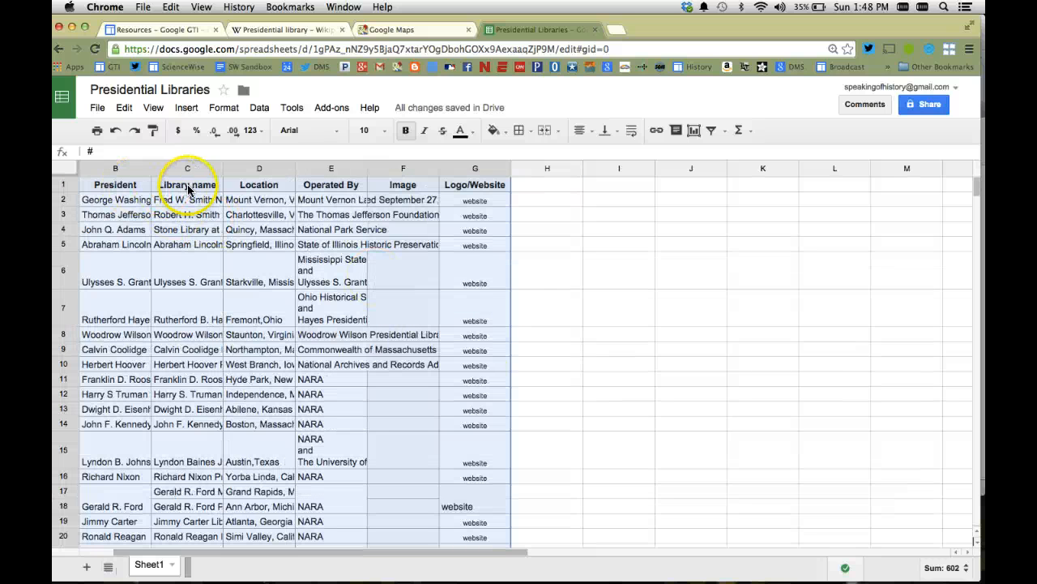
{"action": "mouse_move", "coordinate": [331, 185]}
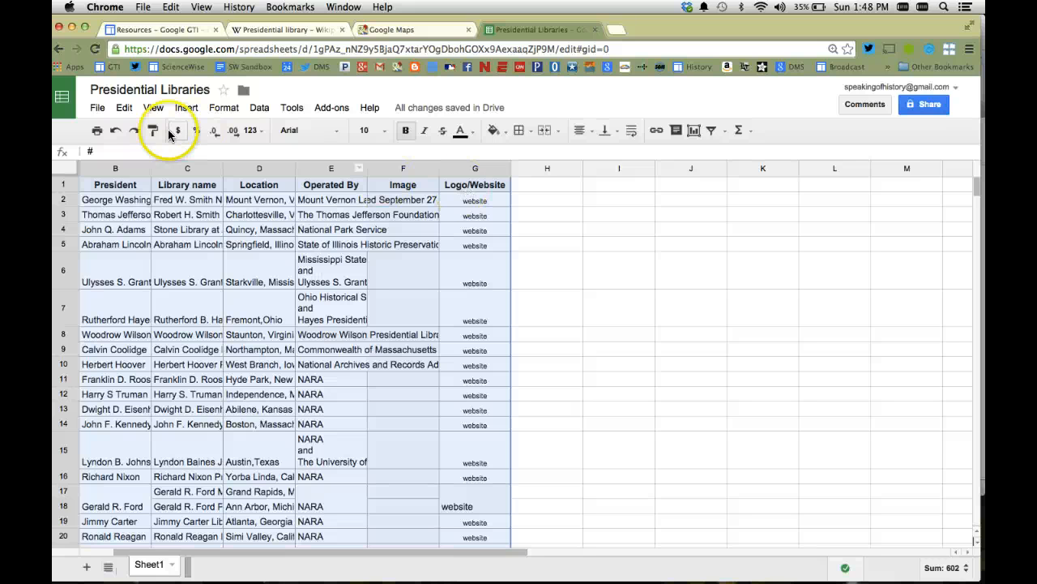
{"action": "left_click", "coordinate": [96, 107]}
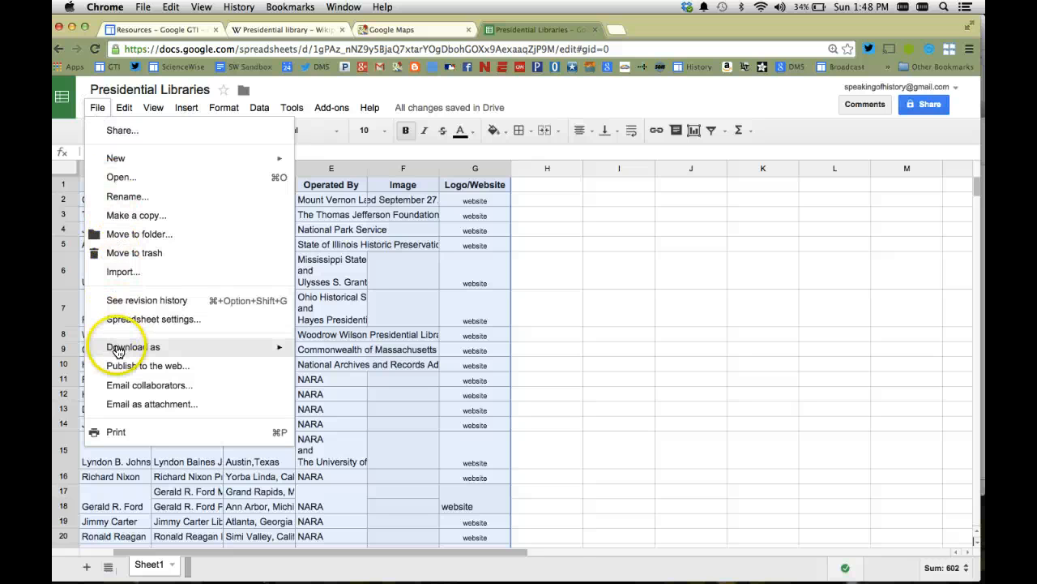
Download the sheet as a .tsv file 'Presidential Libraries - for map' on the Desktop
{"action": "left_click", "coordinate": [133, 347]}
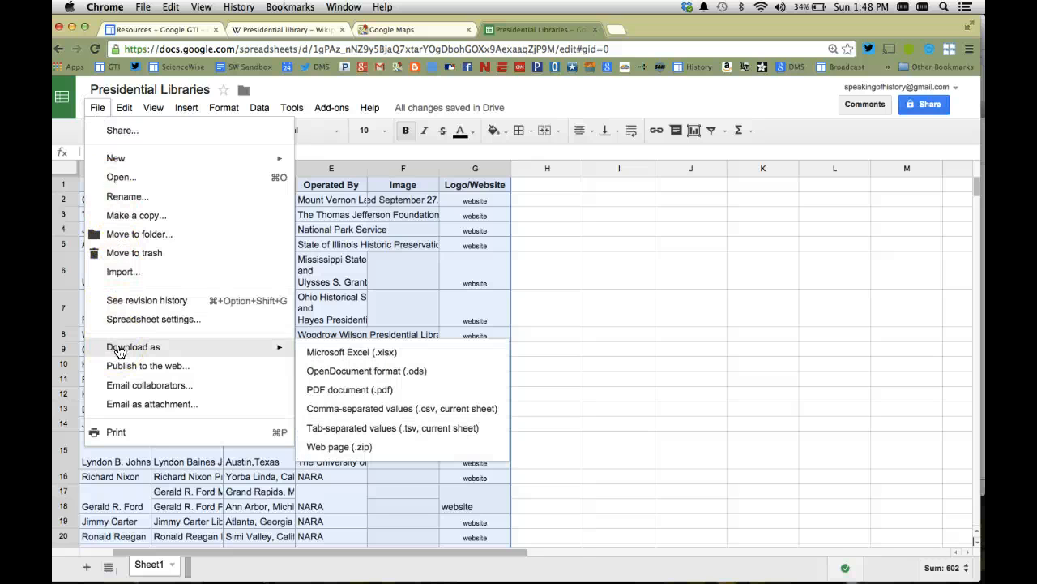
{"action": "mouse_move", "coordinate": [308, 351]}
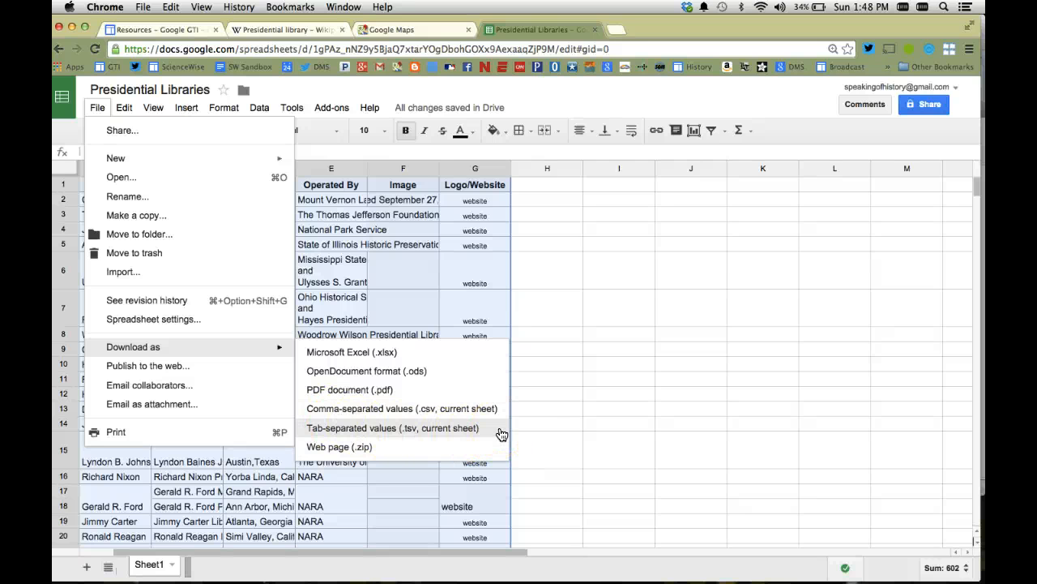
{"action": "left_click", "coordinate": [392, 427]}
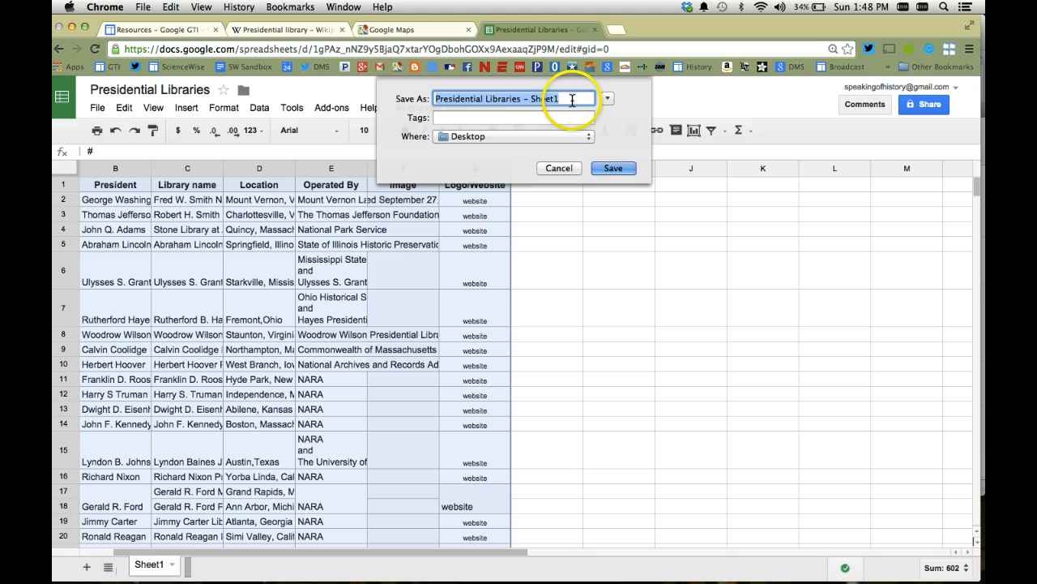
{"action": "key", "text": "backspace"}
{"action": "type", "text": "for map"}
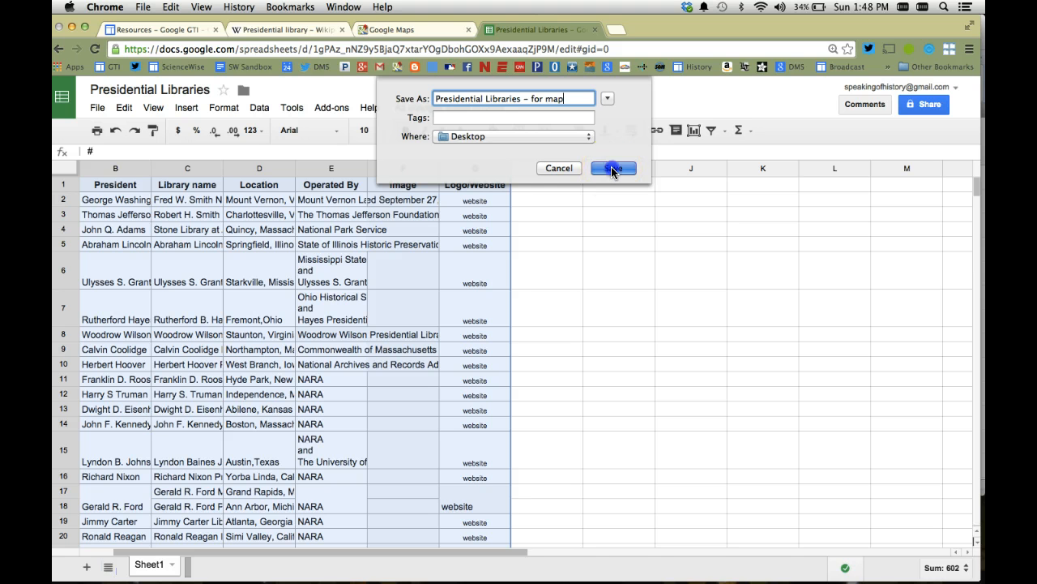
{"action": "left_click", "coordinate": [614, 167]}
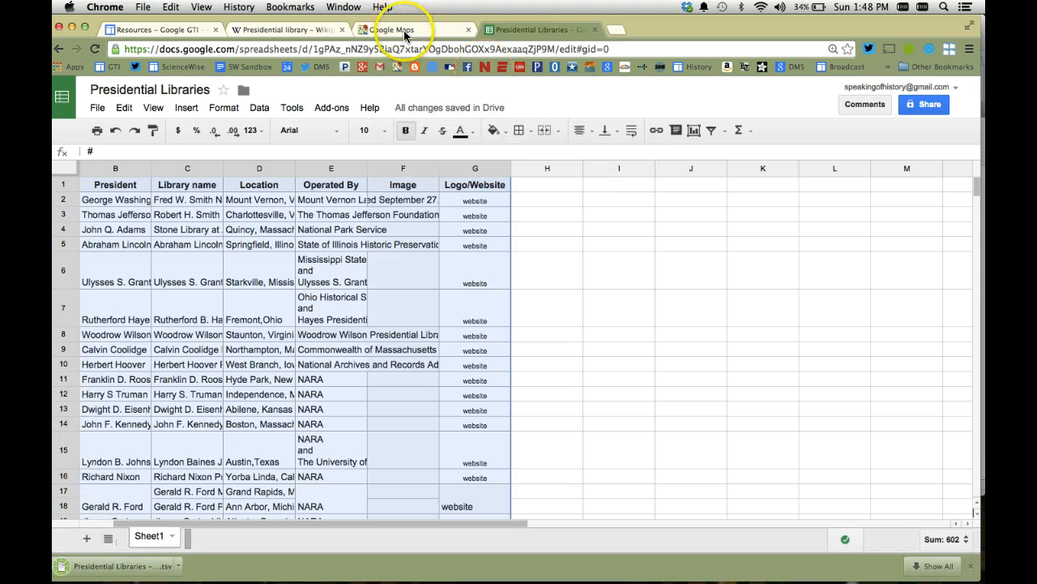
Switch to Google Maps and create a new blank My Maps map
{"action": "left_click", "coordinate": [395, 30]}
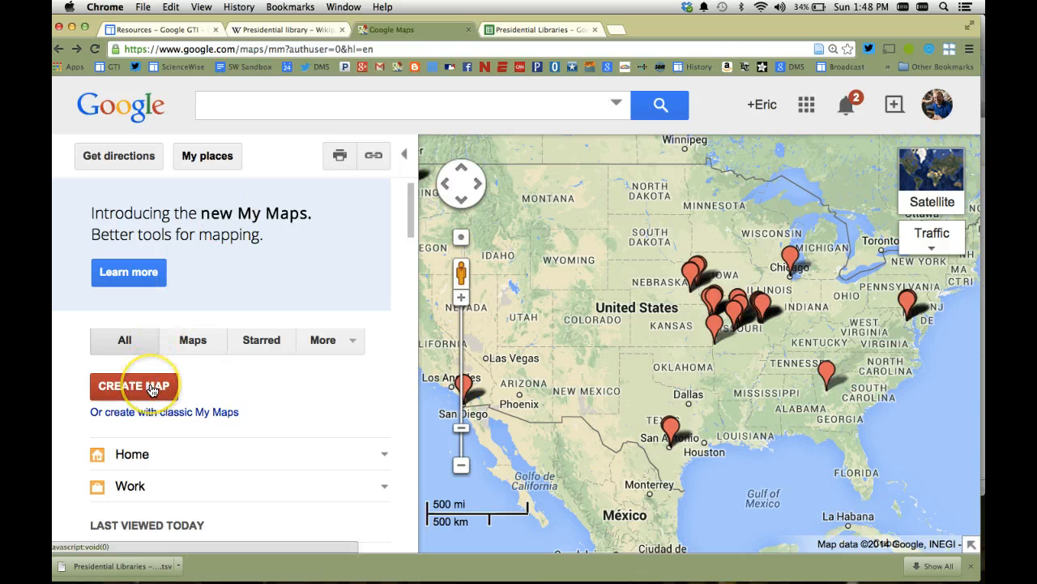
{"action": "left_click", "coordinate": [135, 385]}
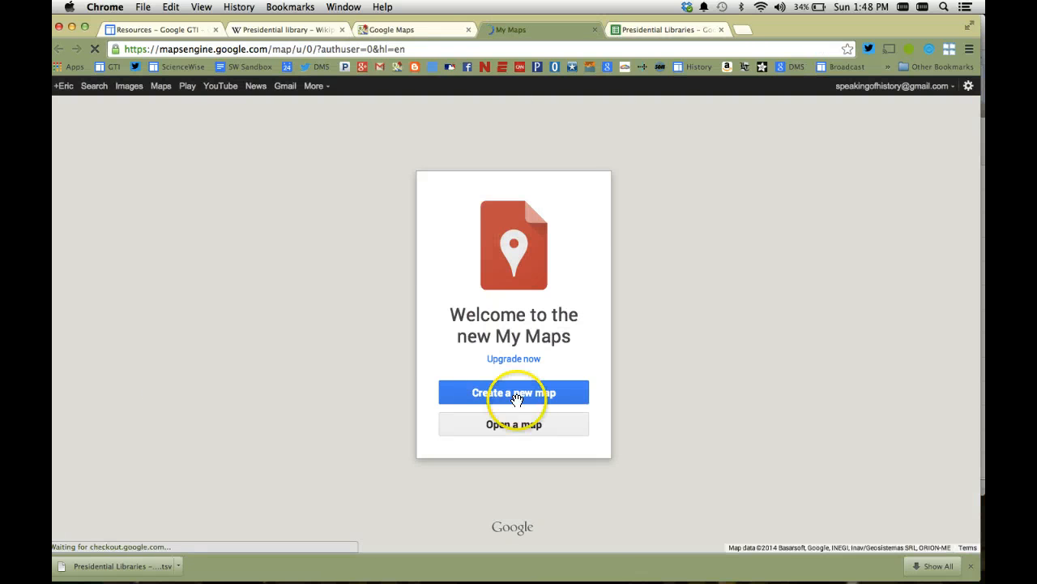
{"action": "left_click", "coordinate": [513, 391]}
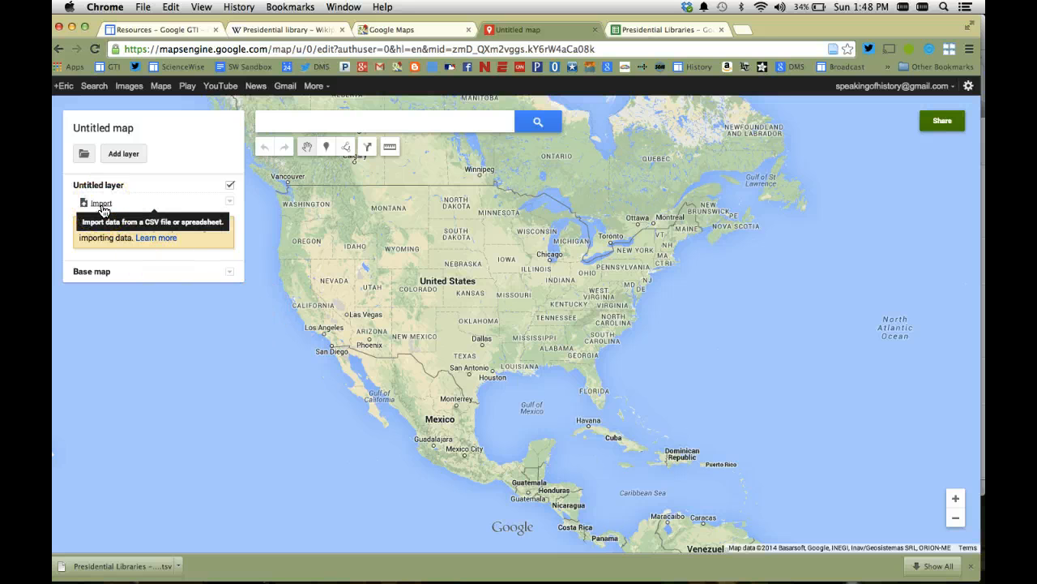
Import the Presidential Libraries tsv file from the Desktop into the untitled layer
{"action": "left_click", "coordinate": [101, 202]}
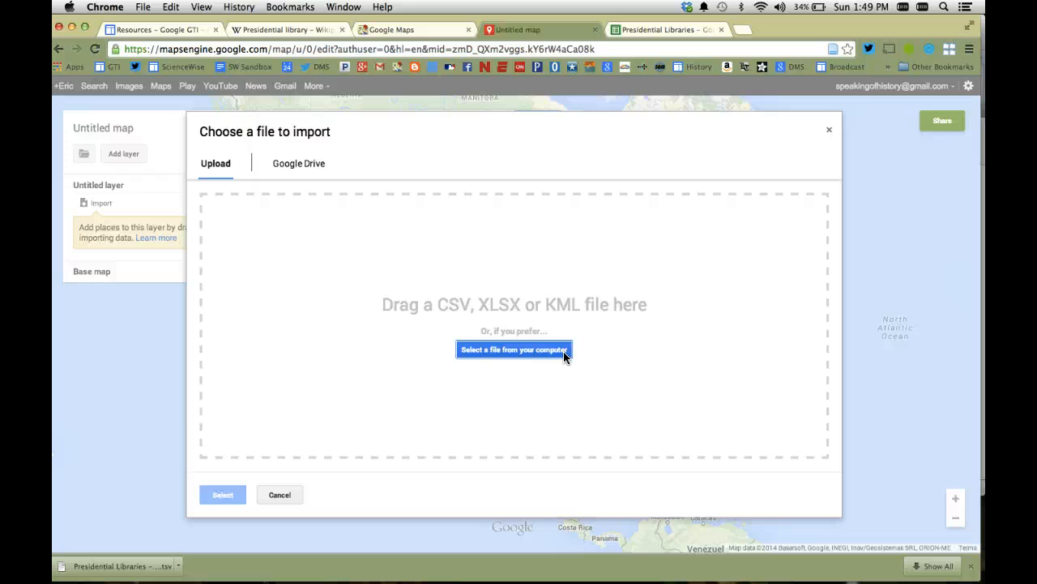
{"action": "left_click", "coordinate": [514, 349]}
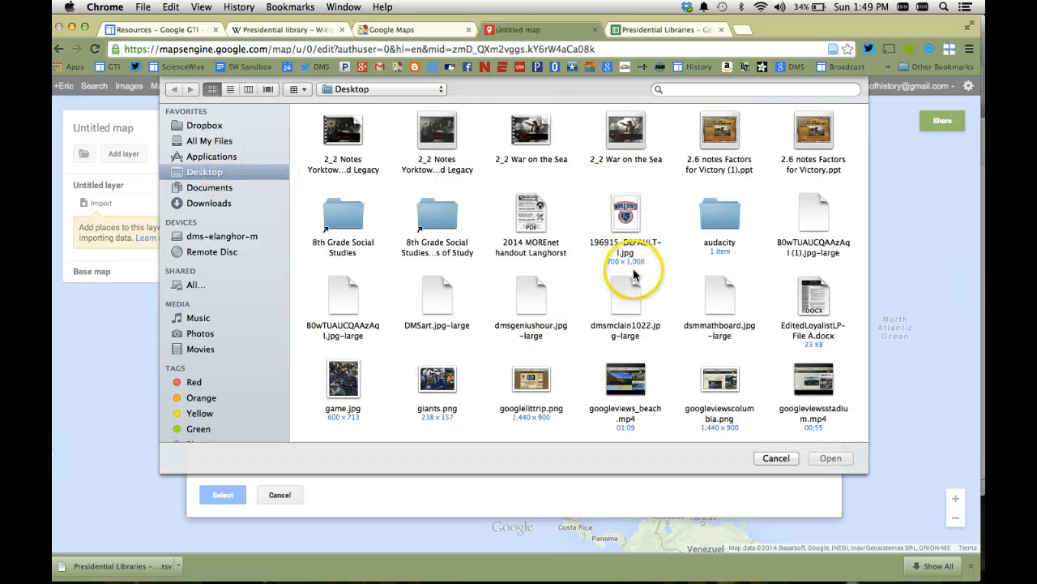
{"action": "scroll", "scroll_direction": "down", "scroll_amount": 3}
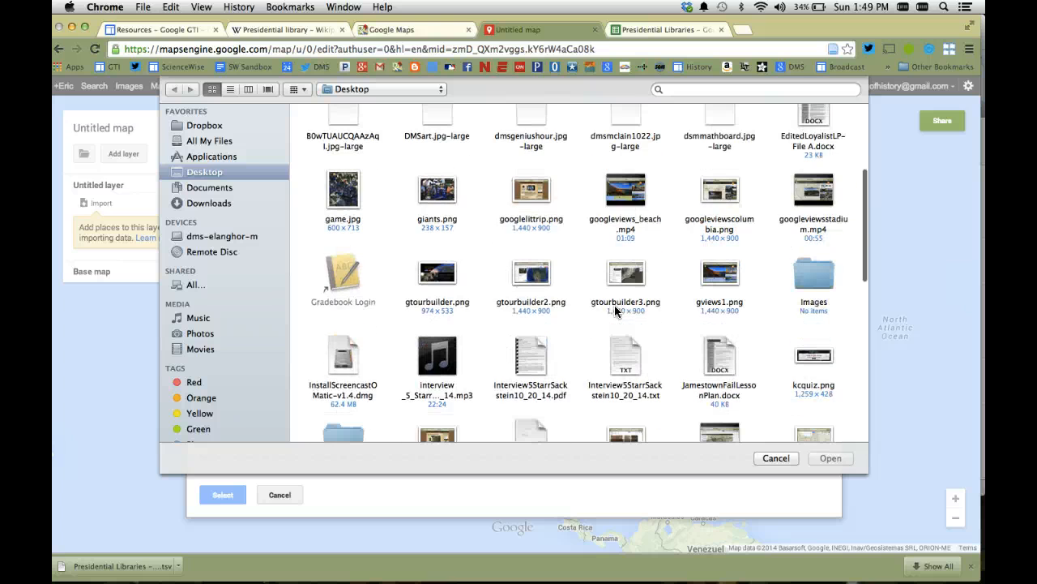
{"action": "scroll", "scroll_direction": "down", "scroll_amount": 3}
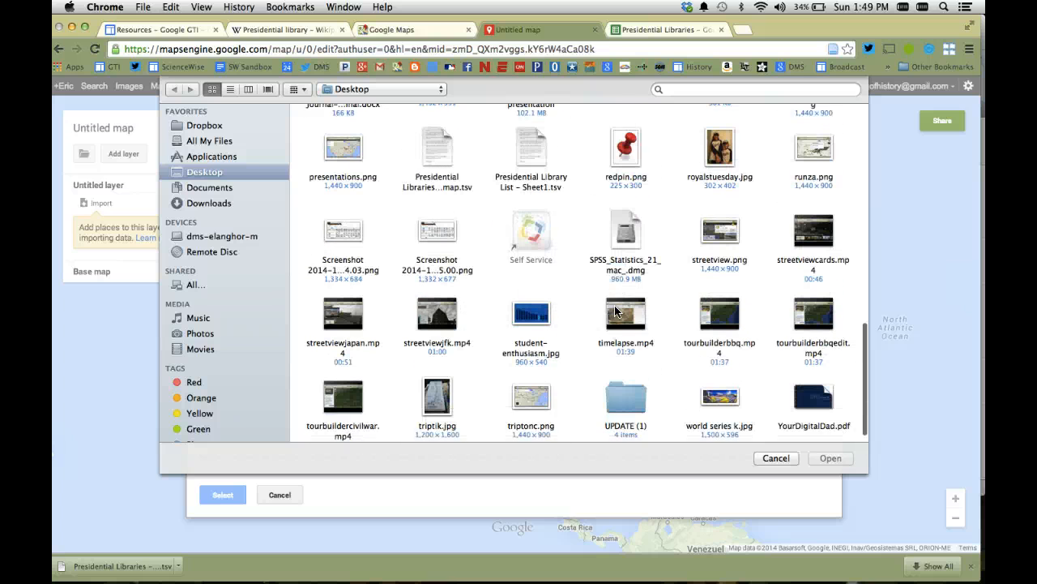
{"action": "scroll", "scroll_direction": "down", "scroll_amount": 3}
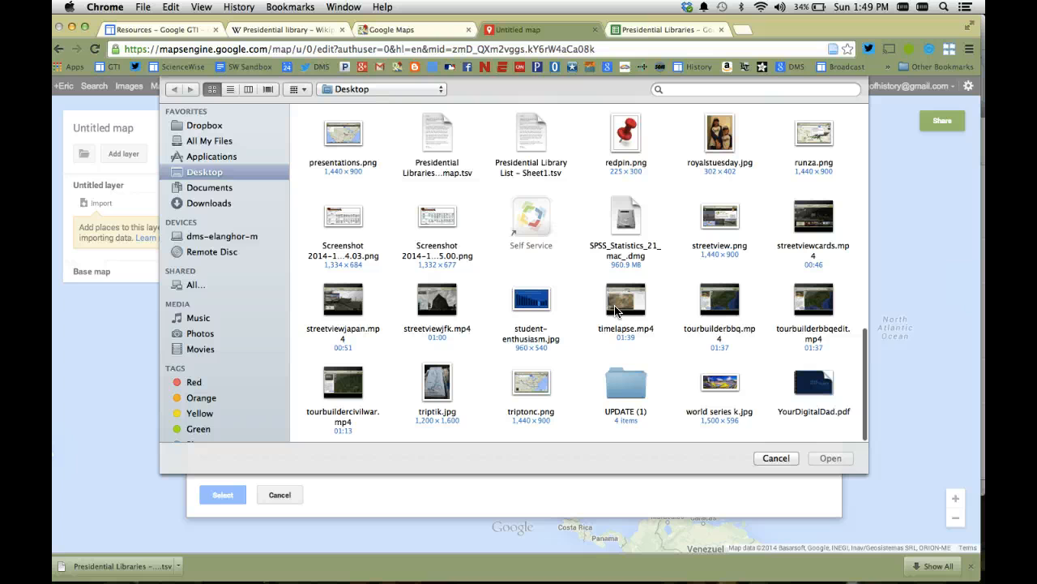
{"action": "left_click", "coordinate": [436, 132]}
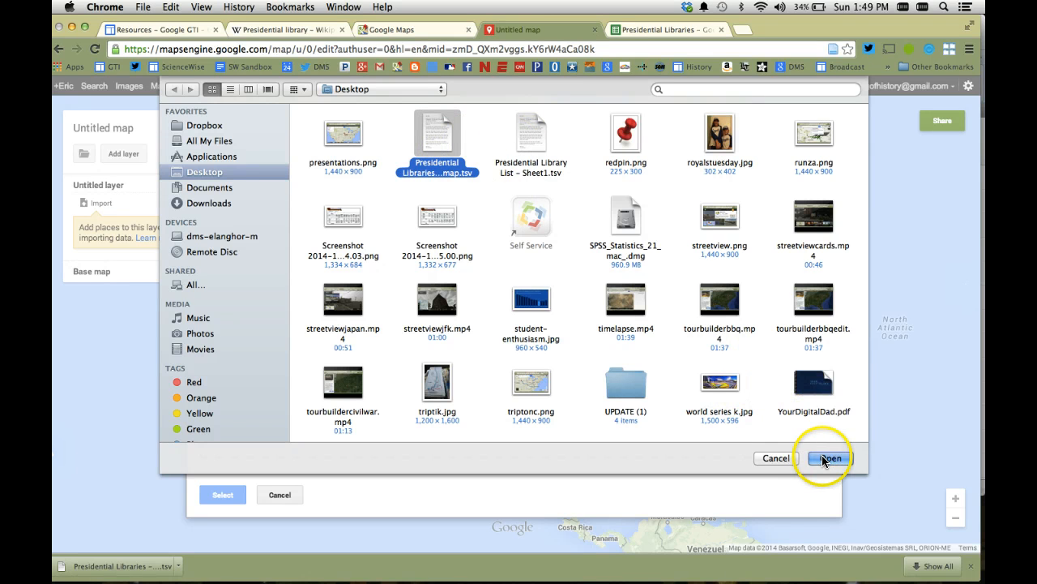
{"action": "left_click", "coordinate": [829, 458]}
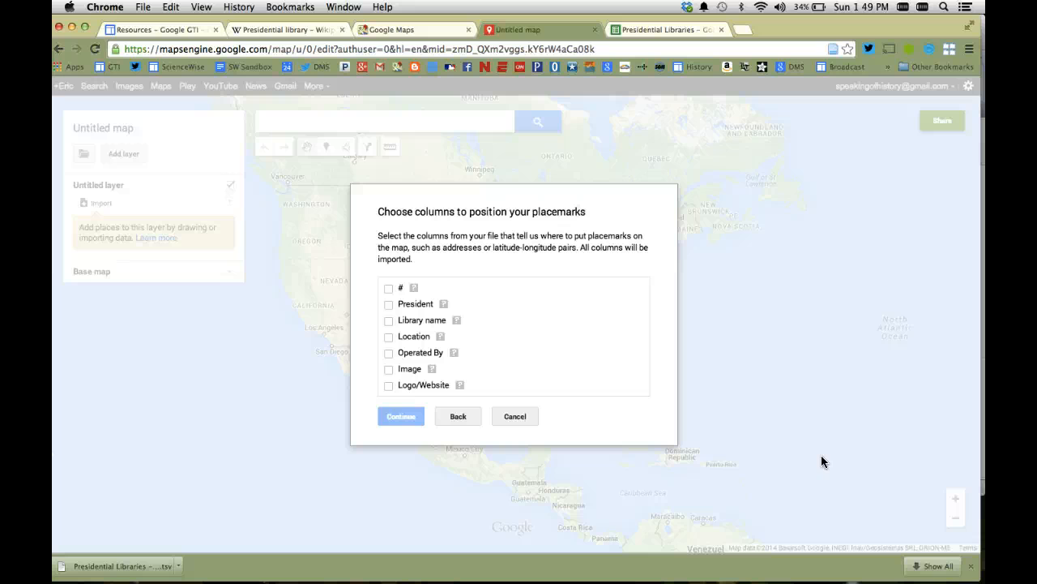
{"action": "mouse_move", "coordinate": [501, 266]}
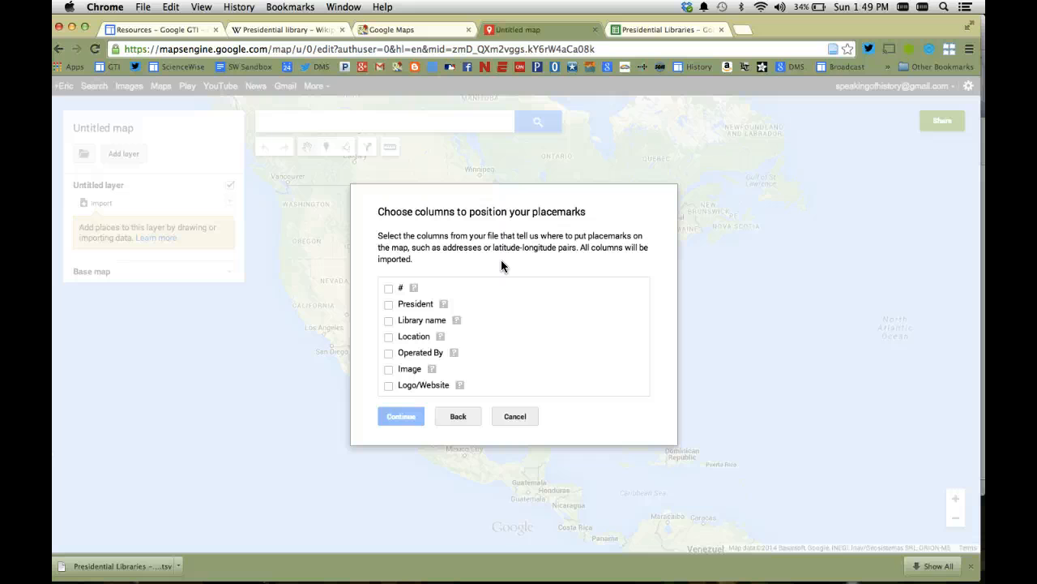
Position placemarks using the Location column and title them by the President column
{"action": "left_click", "coordinate": [389, 335]}
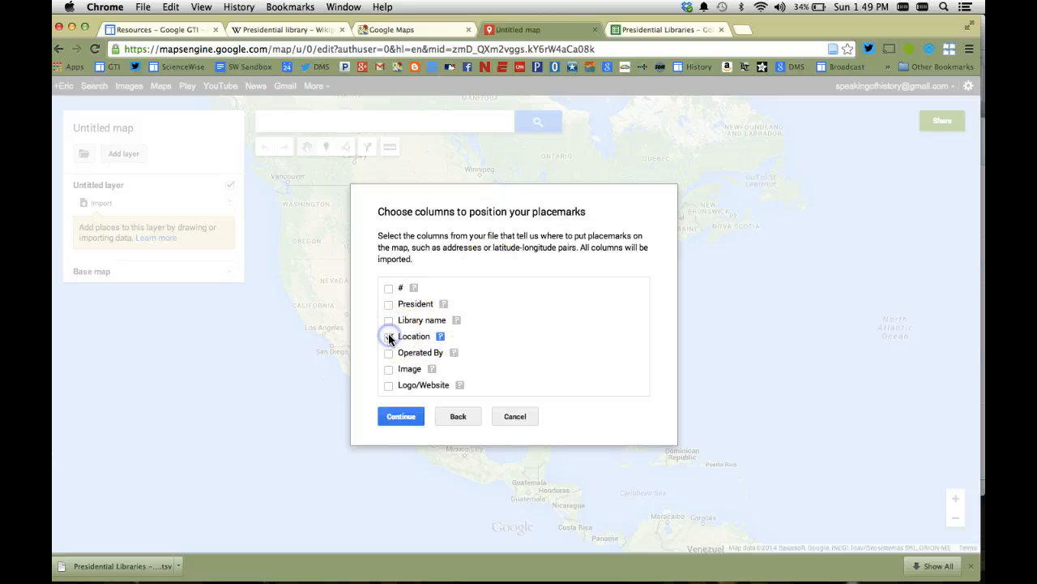
{"action": "left_click", "coordinate": [389, 336]}
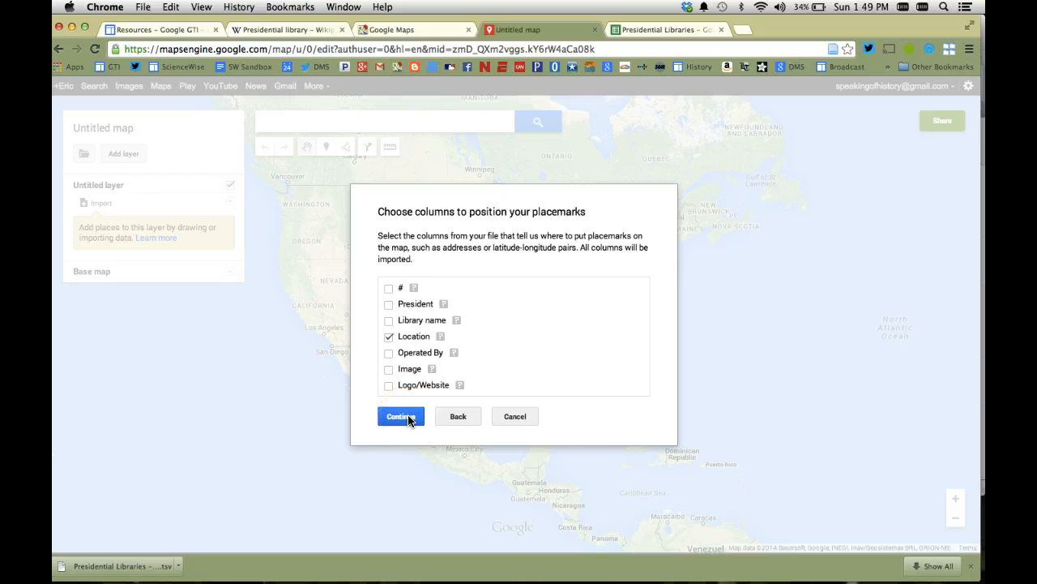
{"action": "left_click", "coordinate": [400, 415]}
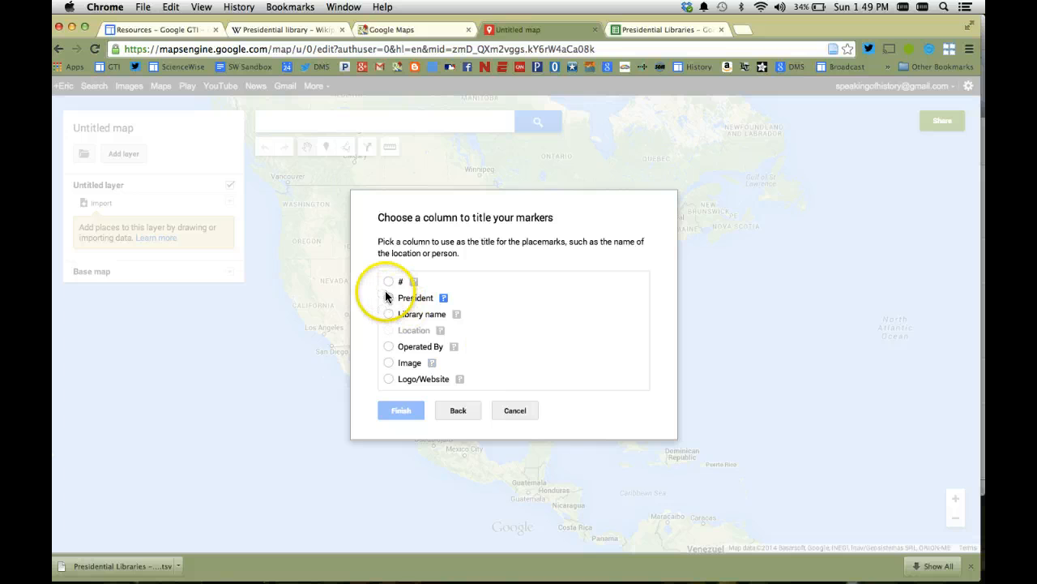
{"action": "left_click", "coordinate": [389, 298]}
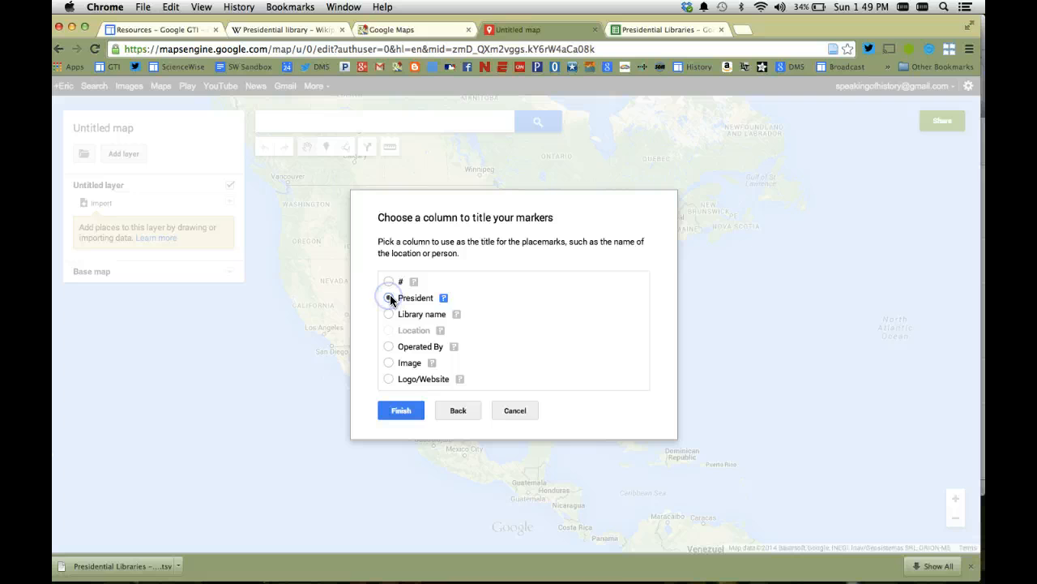
{"action": "left_click", "coordinate": [389, 298]}
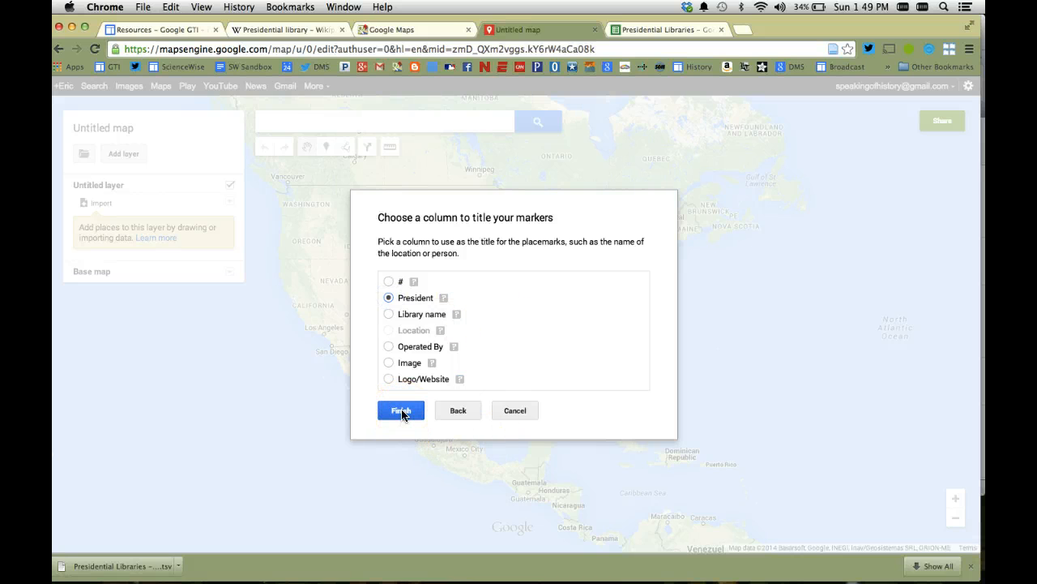
{"action": "left_click", "coordinate": [400, 410]}
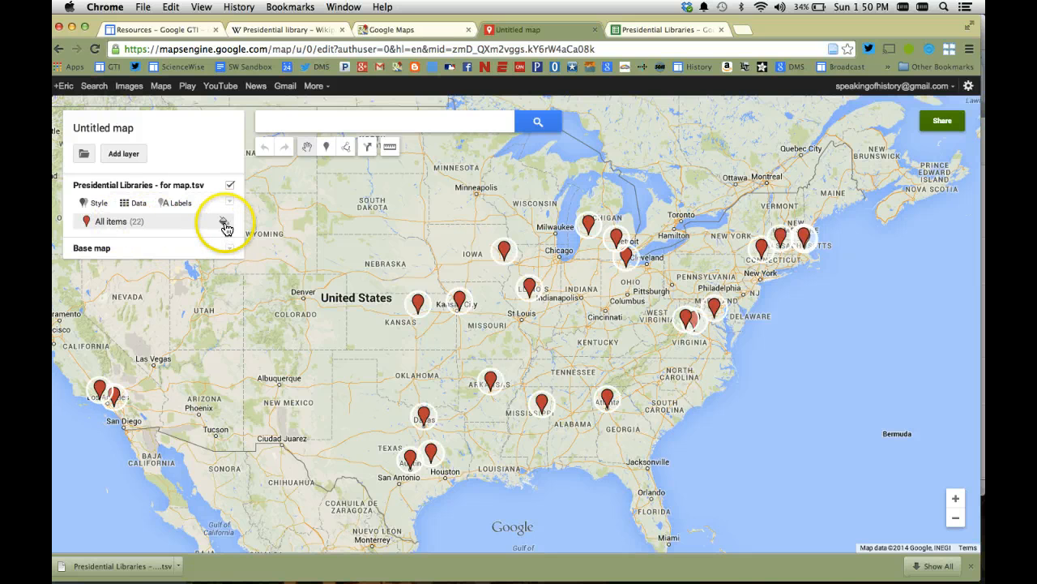
Restyle all items from red pins to blue star icons
{"action": "left_click", "coordinate": [228, 225]}
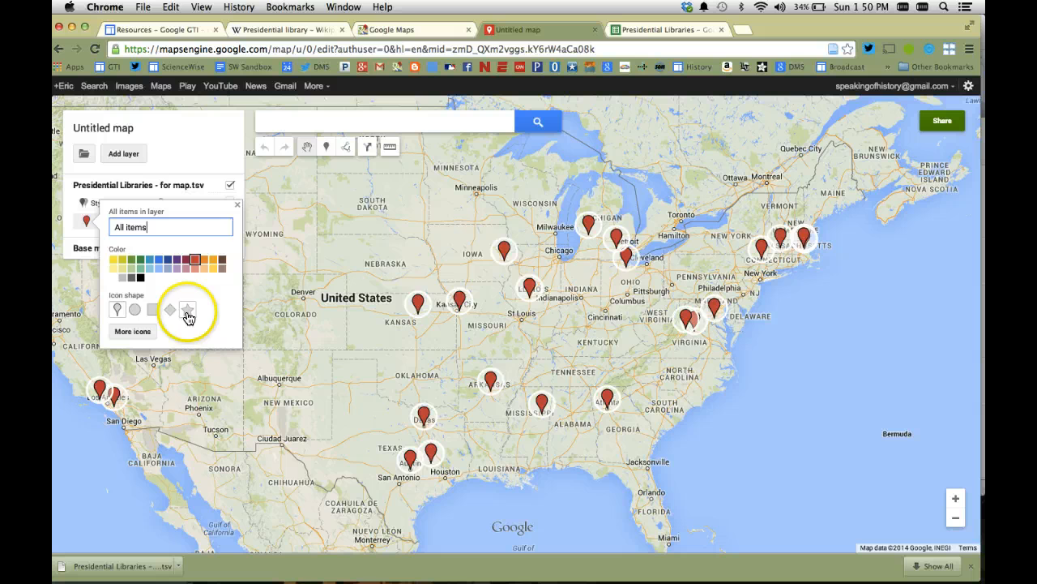
{"action": "left_click", "coordinate": [187, 308]}
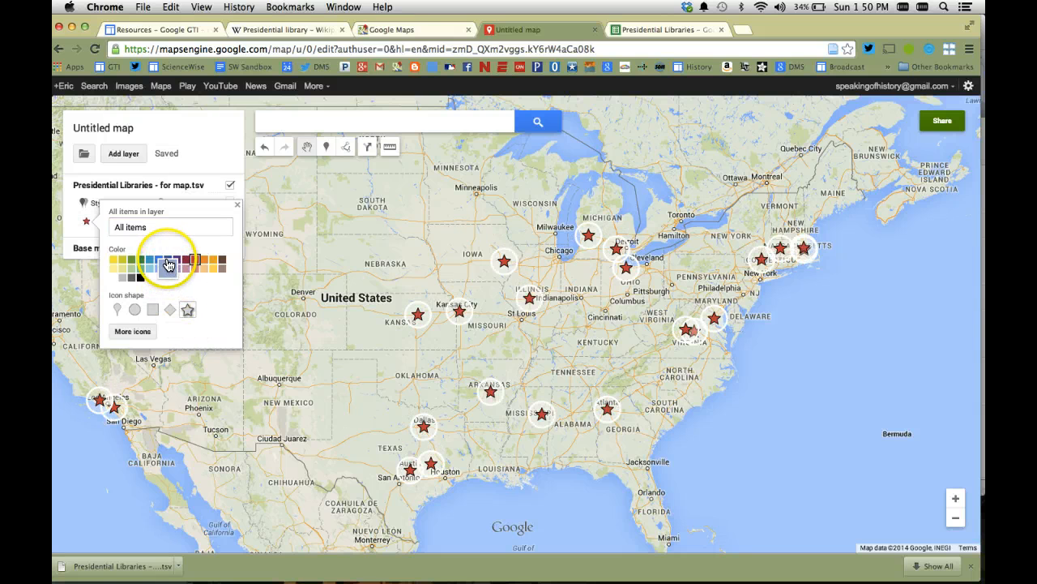
{"action": "left_click", "coordinate": [164, 262]}
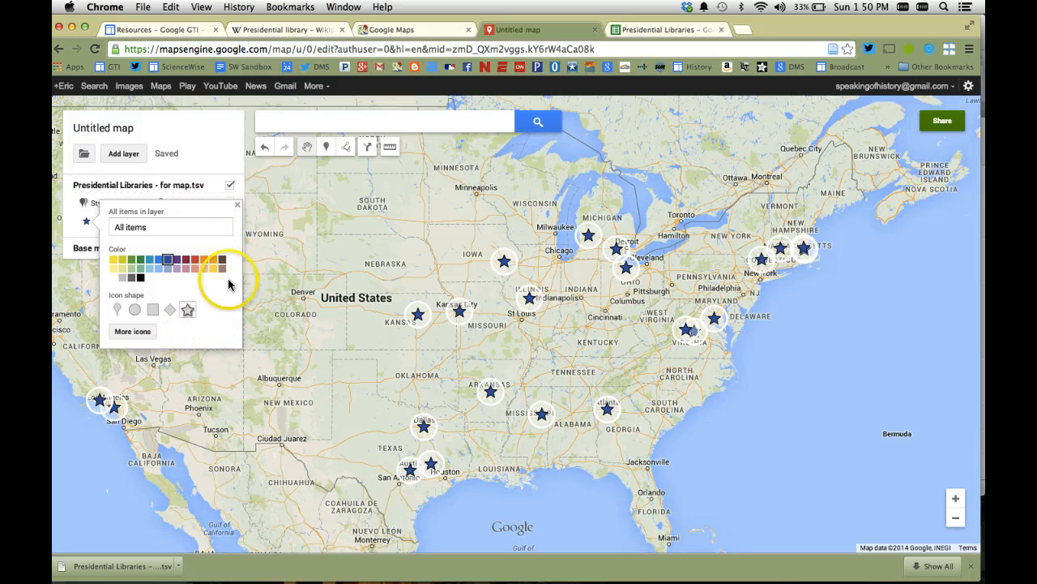
{"action": "left_click", "coordinate": [237, 204]}
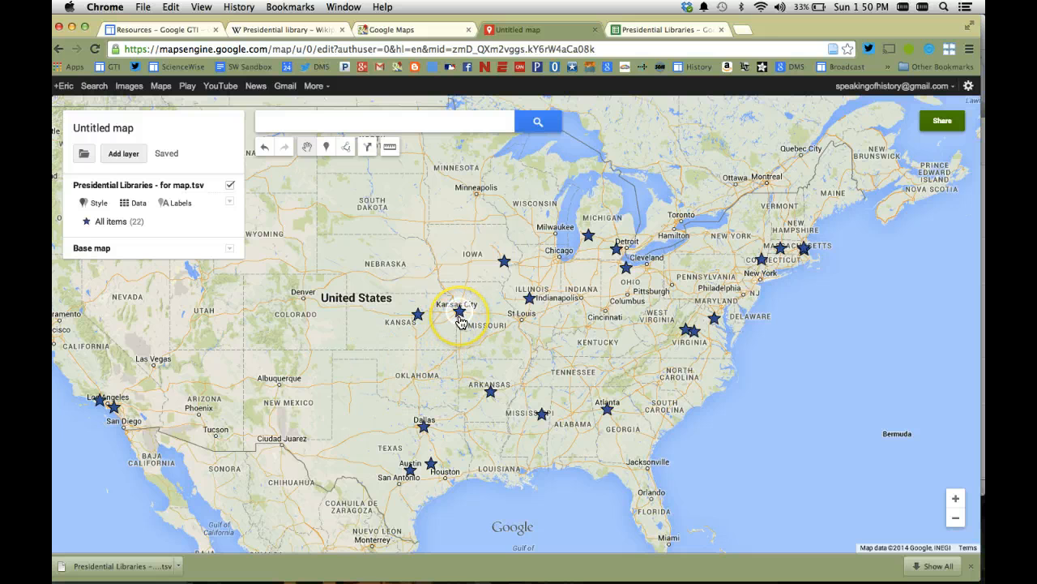
Open info cards for the Kansas City, Springfield and Little Rock library markers
{"action": "left_click", "coordinate": [459, 312]}
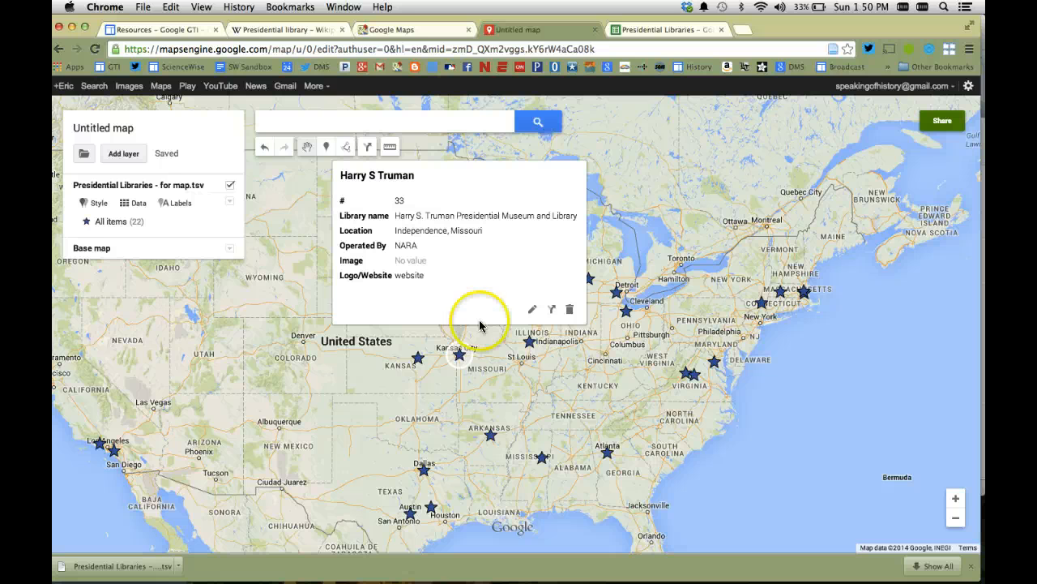
{"action": "left_click", "coordinate": [527, 340]}
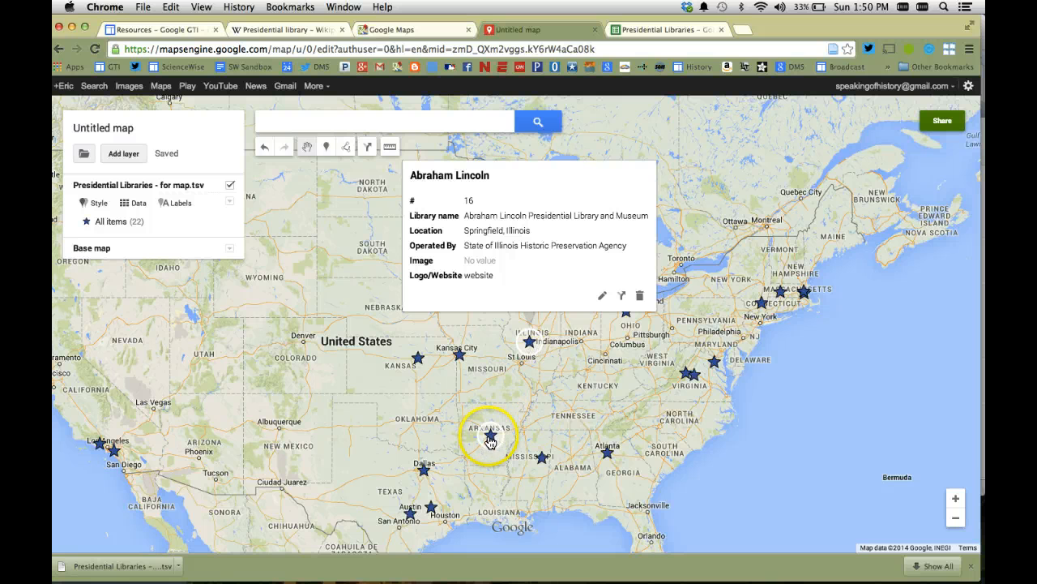
{"action": "left_click", "coordinate": [489, 437]}
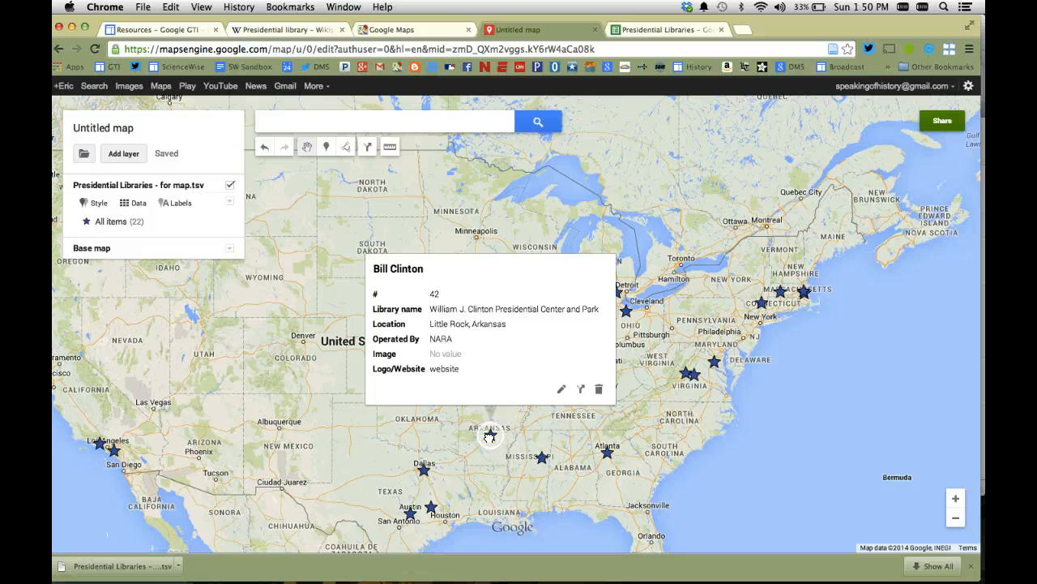